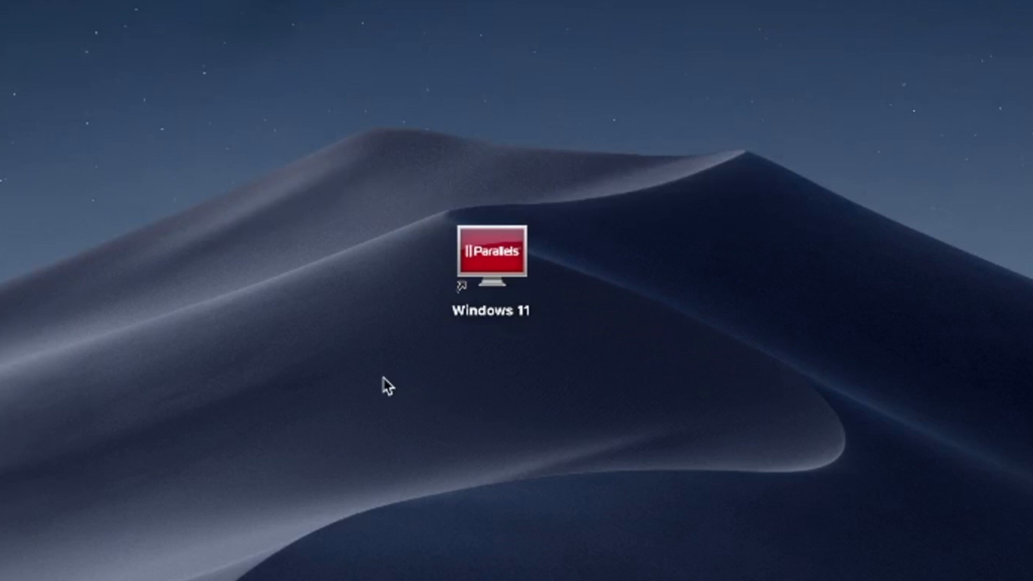
mouse_move(378, 405)
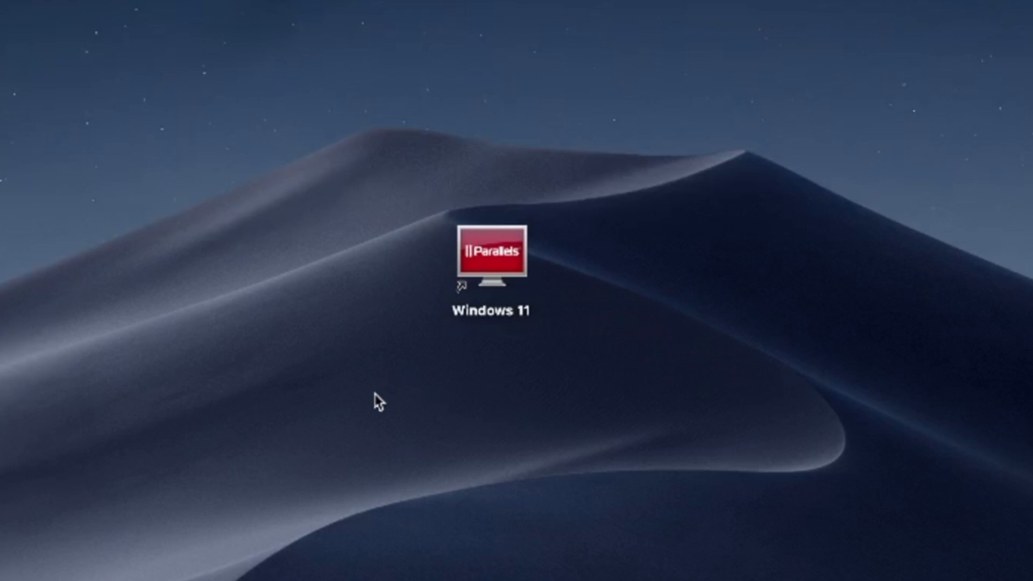
Select the Windows 11 Parallels alias on the desktop as the only chosen item.
left_click_drag(379, 402, 623, 138)
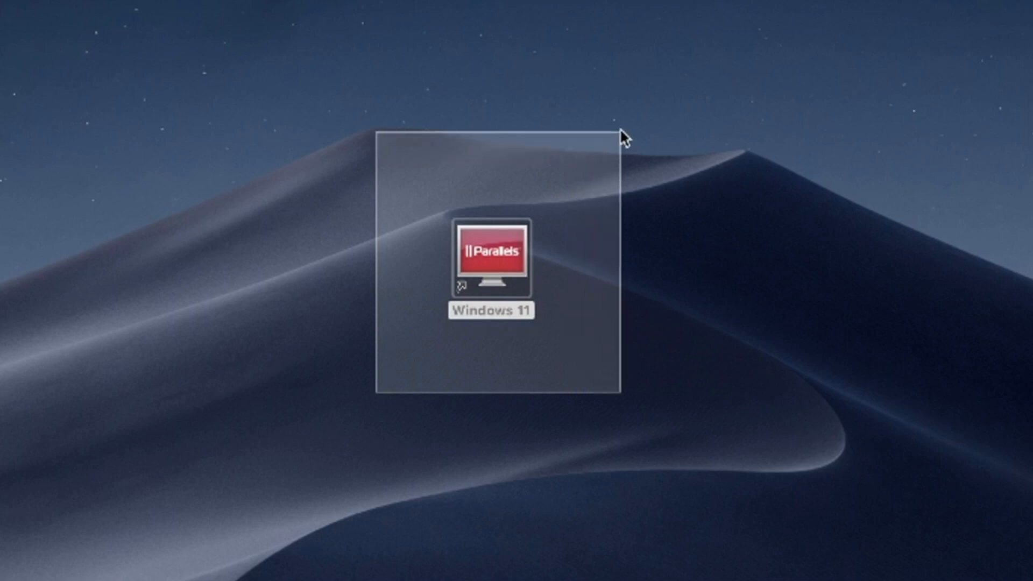
left_click(490, 263)
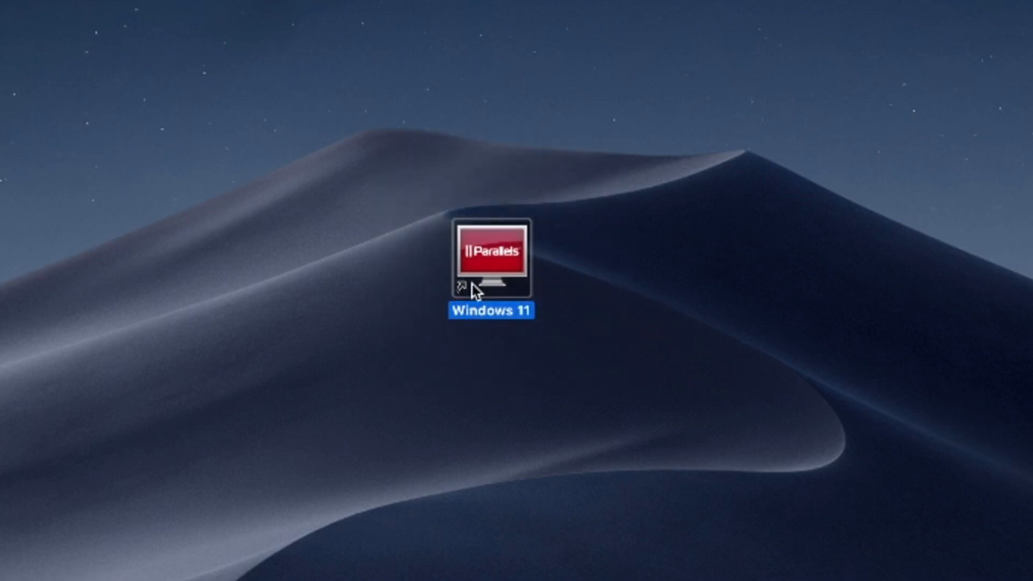